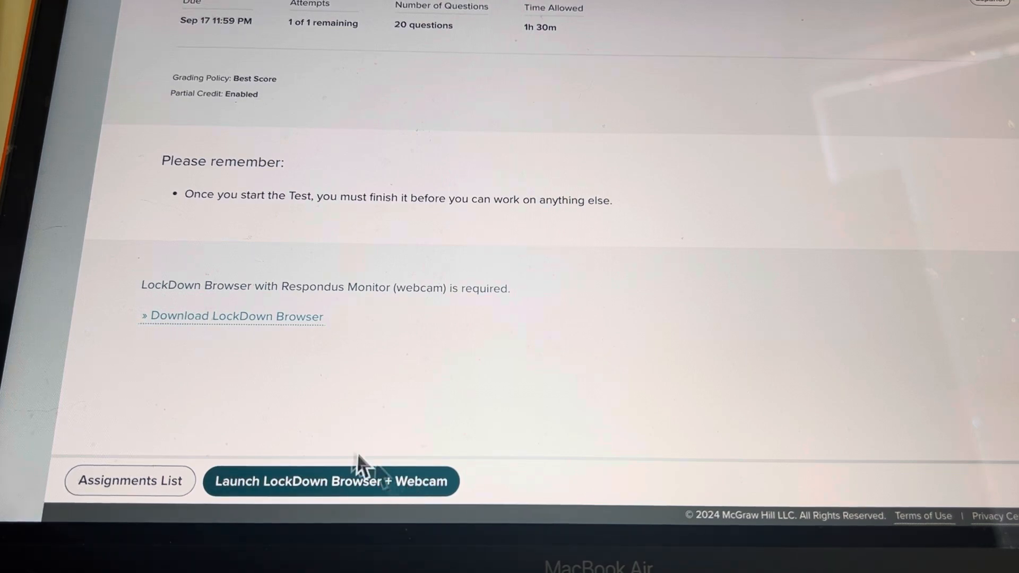
{"action": "mouse_move", "coordinate": [359, 494]}
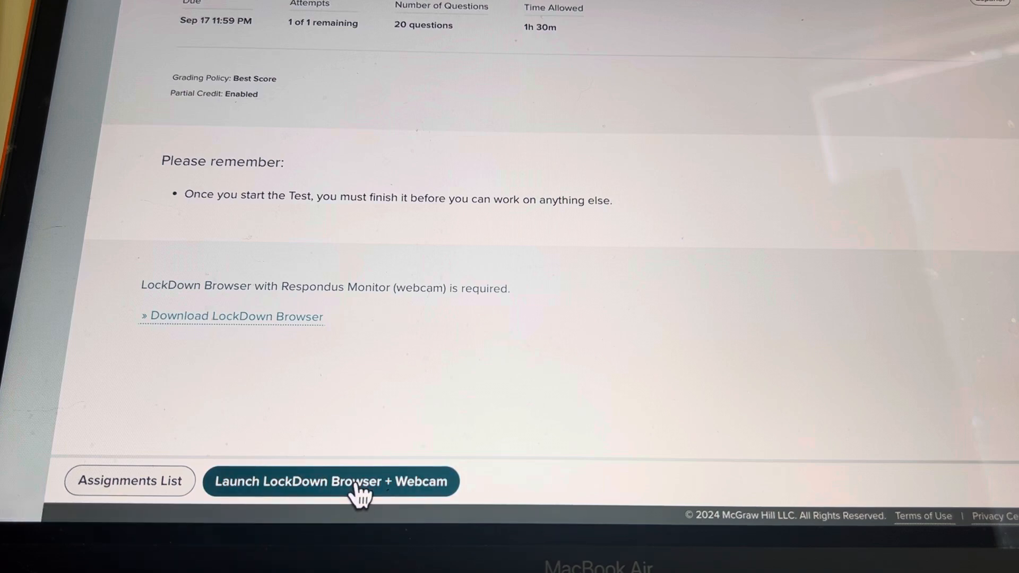
Launch the McGraw Hill test in LockDown Browser with webcam and confirm opening it.
{"action": "left_click", "coordinate": [329, 481]}
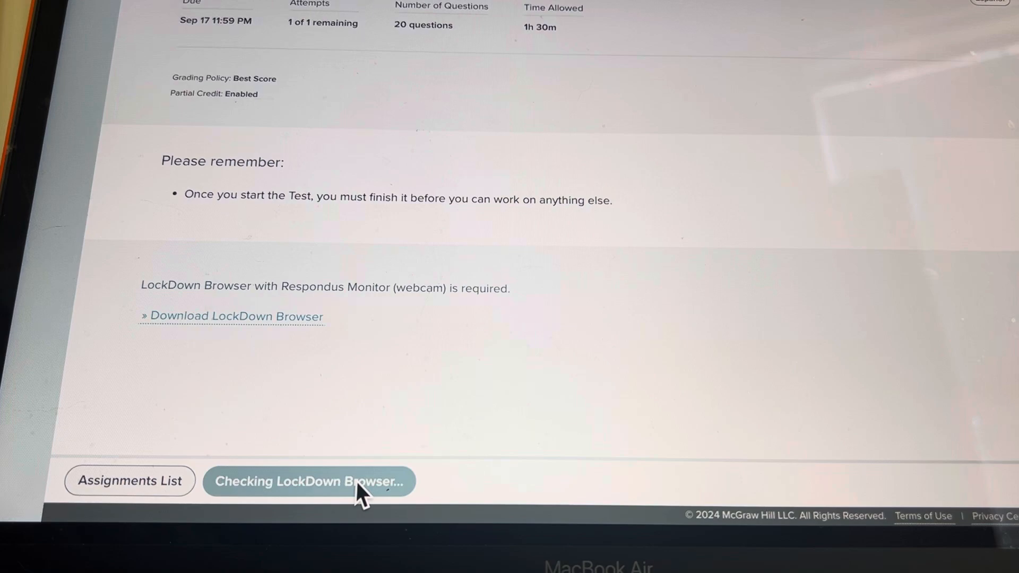
{"action": "left_click", "coordinate": [308, 481]}
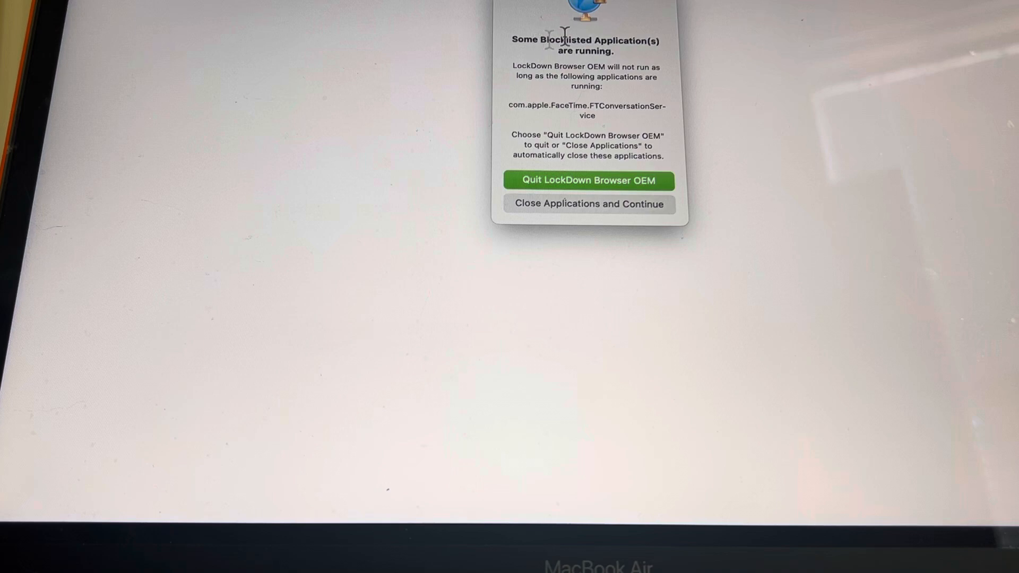
{"action": "mouse_move", "coordinate": [593, 206]}
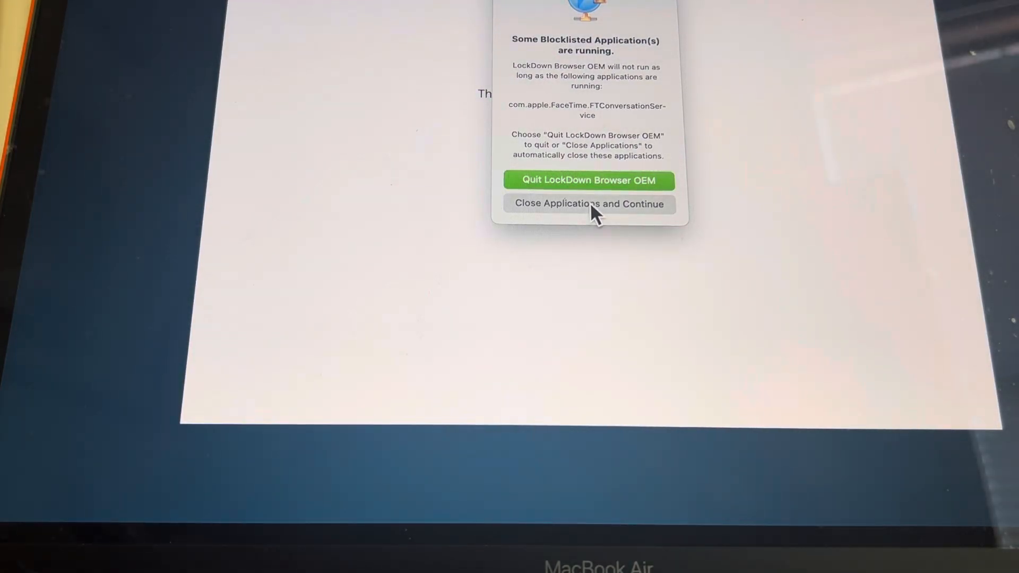
Close the blocklisted FaceTime service and continue starting LockDown Browser.
{"action": "left_click", "coordinate": [588, 204]}
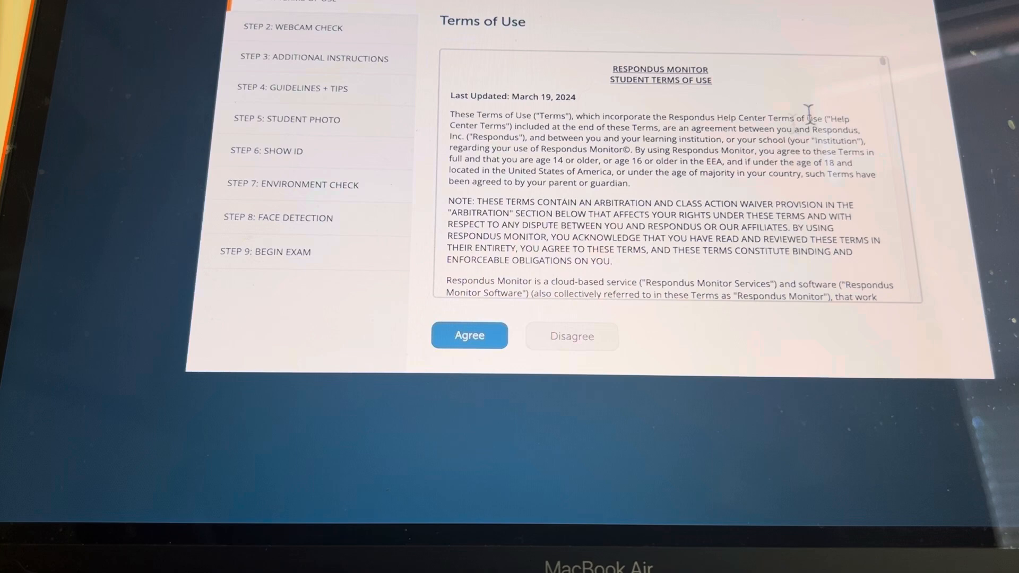
Read through the Respondus Monitor terms of use and agree to them.
{"action": "scroll", "scroll_direction": "down", "scroll_amount": 3}
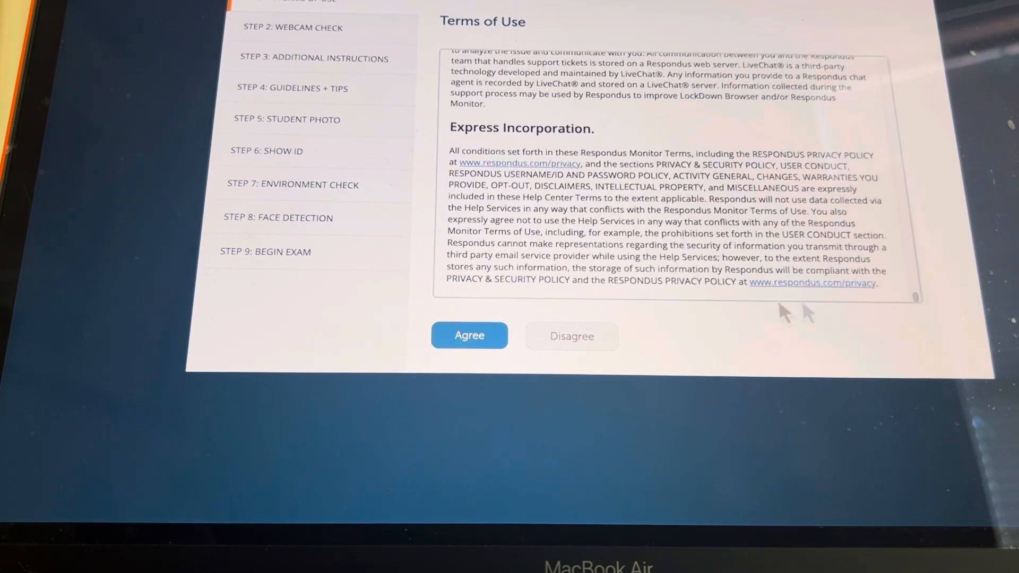
{"action": "left_click", "coordinate": [469, 335]}
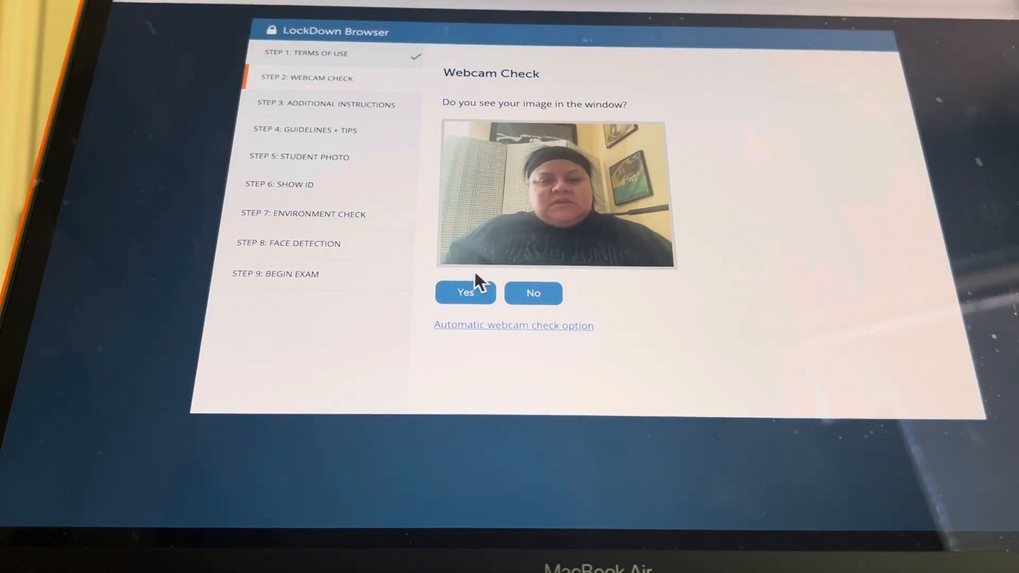
Confirm the webcam image, record a five-second test video, and accept it.
{"action": "left_click", "coordinate": [465, 292]}
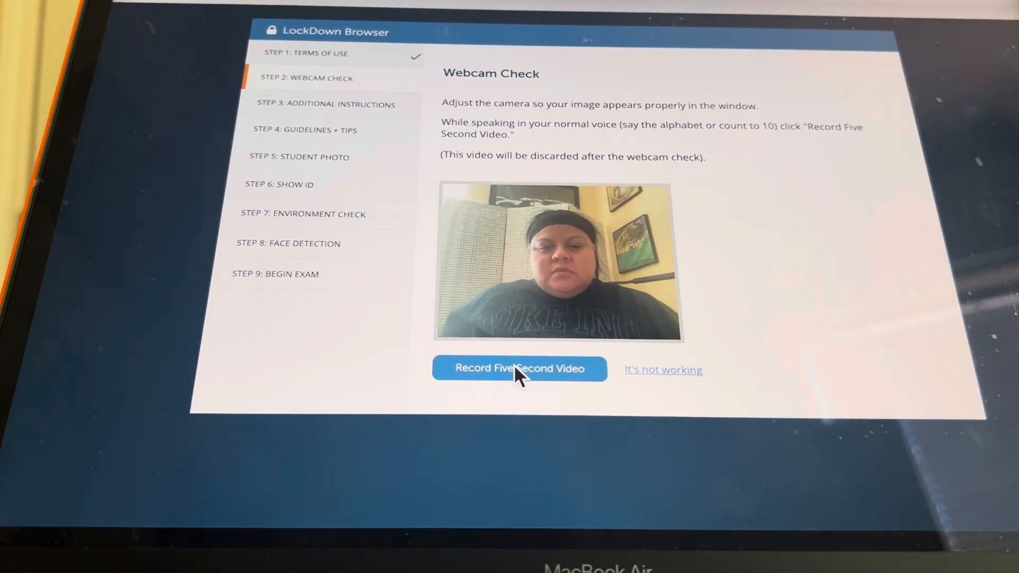
{"action": "left_click", "coordinate": [519, 368]}
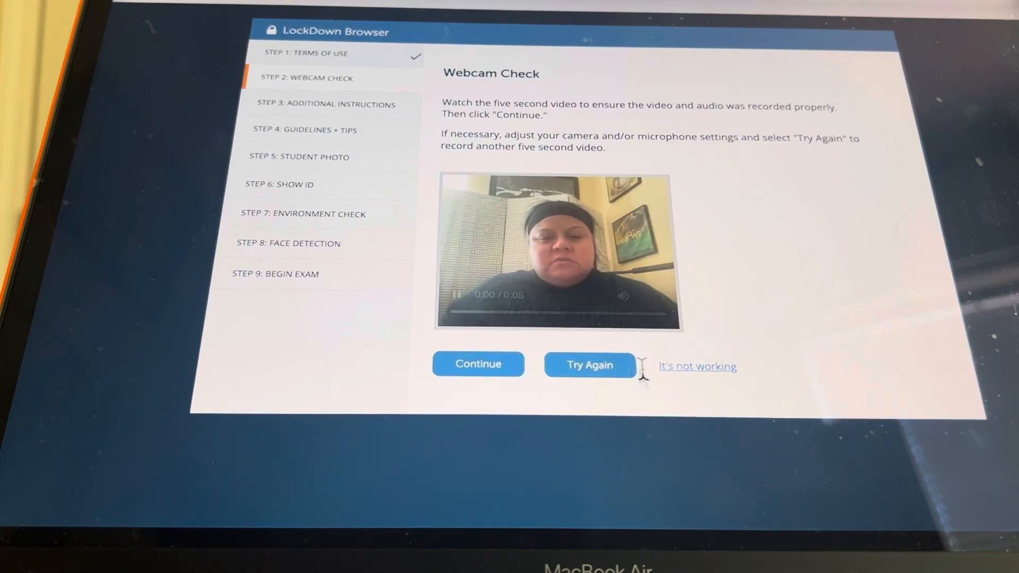
{"action": "left_click", "coordinate": [477, 362]}
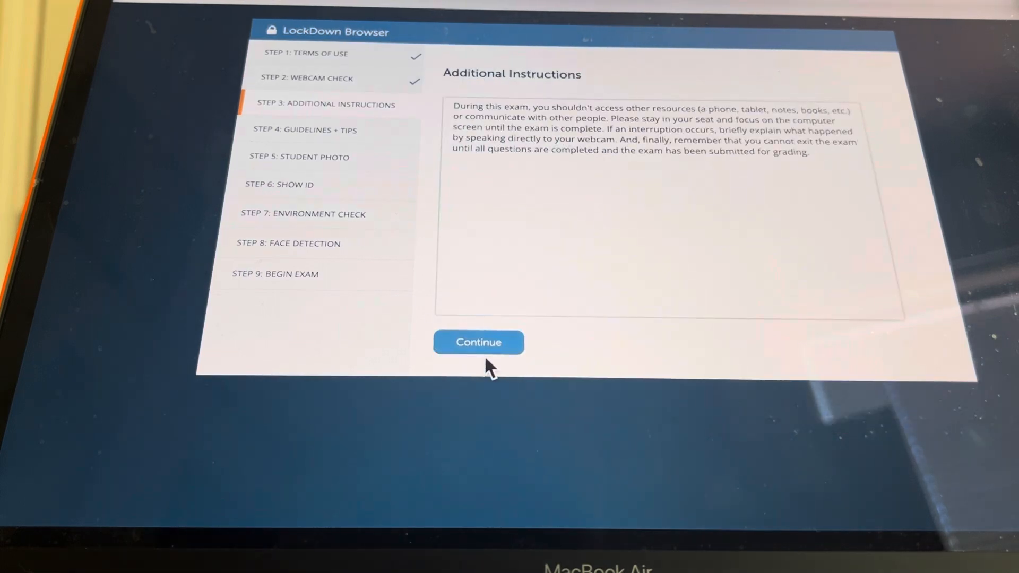
Move past the additional instructions and step through all five guideline tips.
{"action": "left_click", "coordinate": [478, 342]}
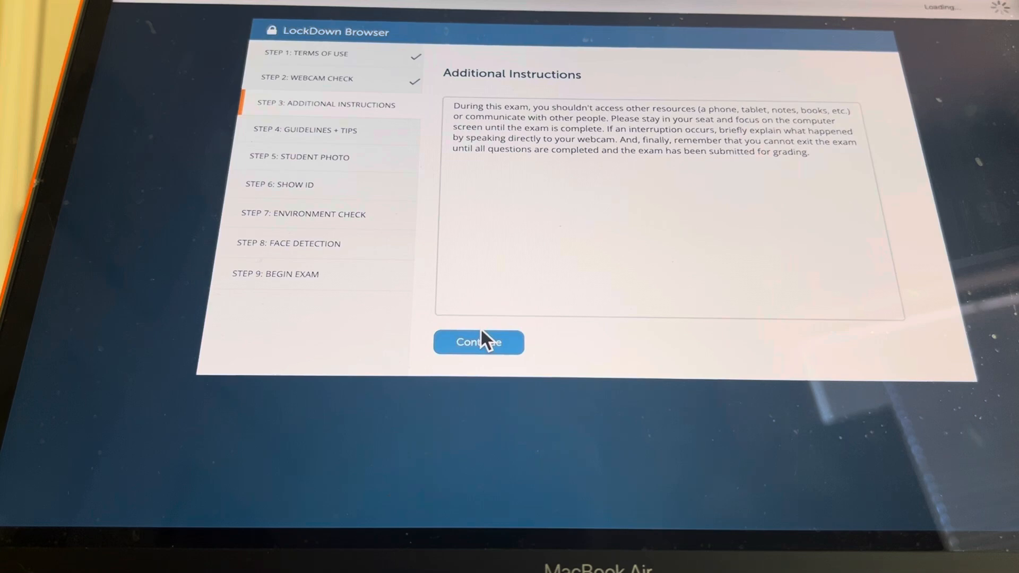
{"action": "left_click", "coordinate": [478, 341]}
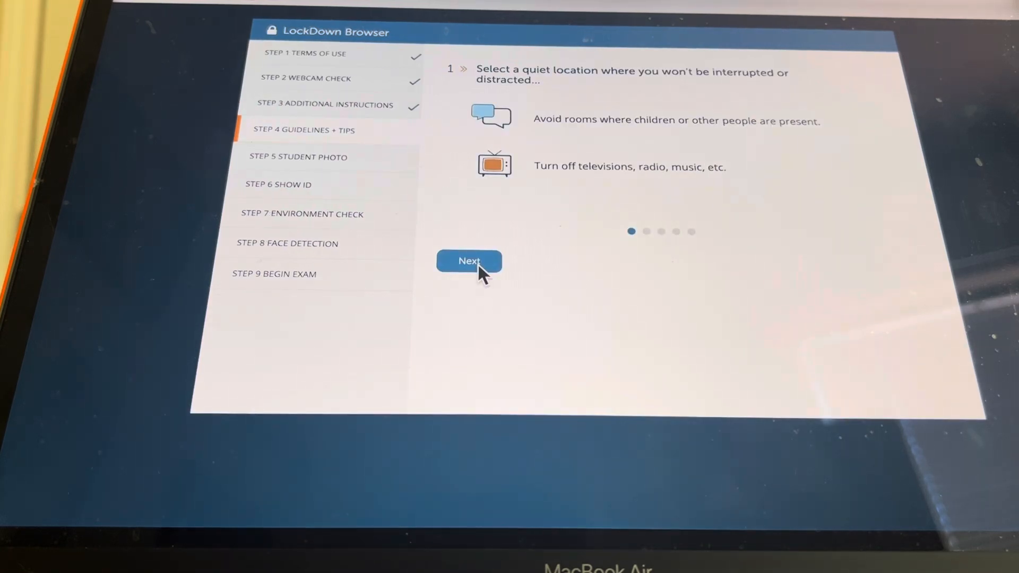
{"action": "left_click", "coordinate": [468, 260]}
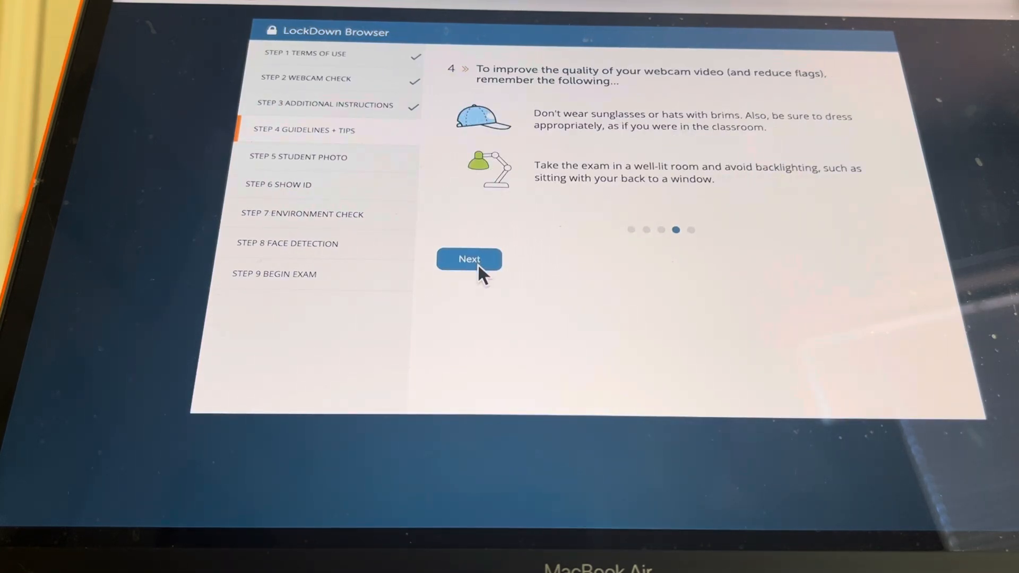
{"action": "left_click", "coordinate": [468, 258]}
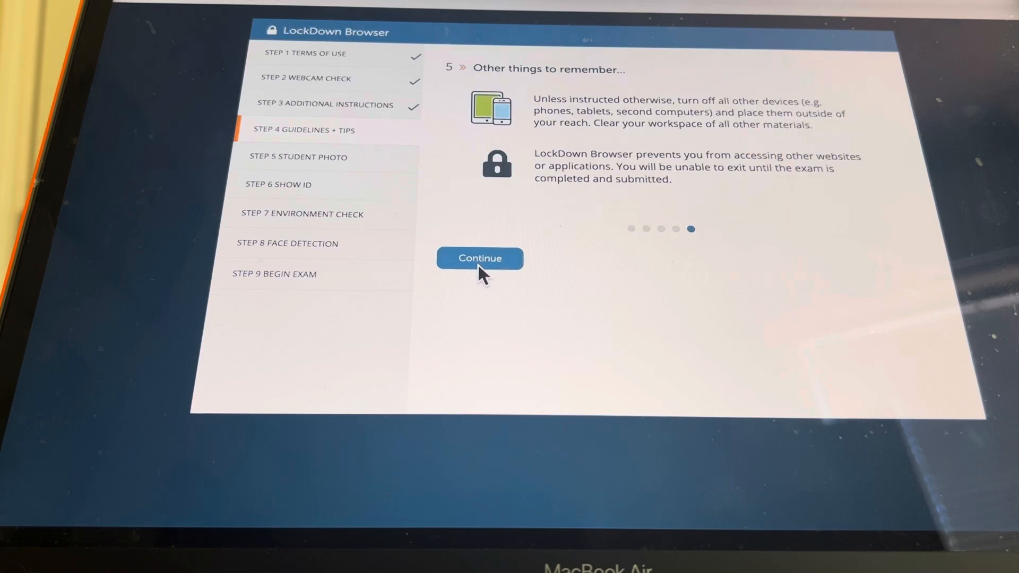
{"action": "left_click", "coordinate": [479, 258]}
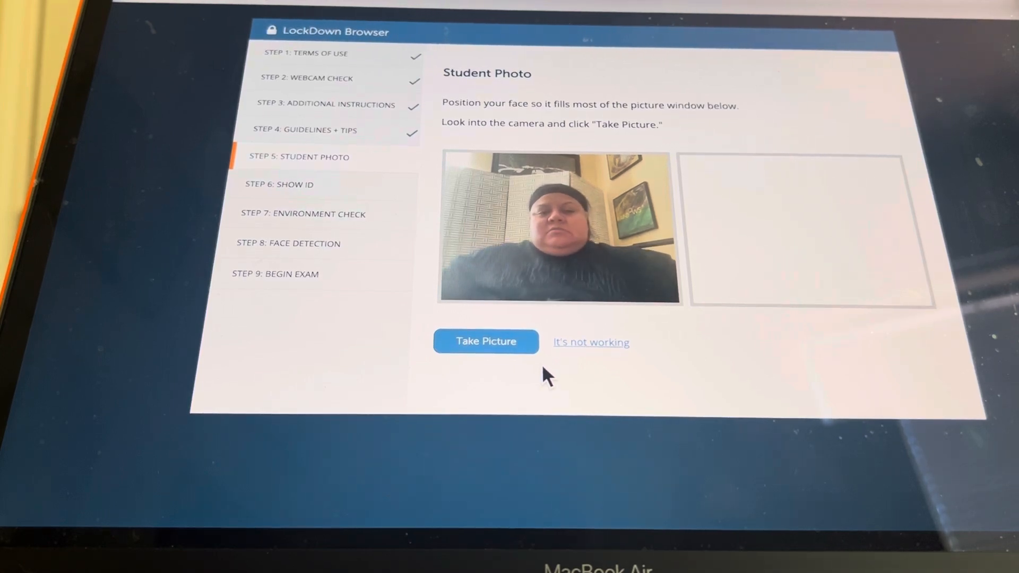
Take and accept the student photo, then photograph the ID.
{"action": "left_click", "coordinate": [485, 341]}
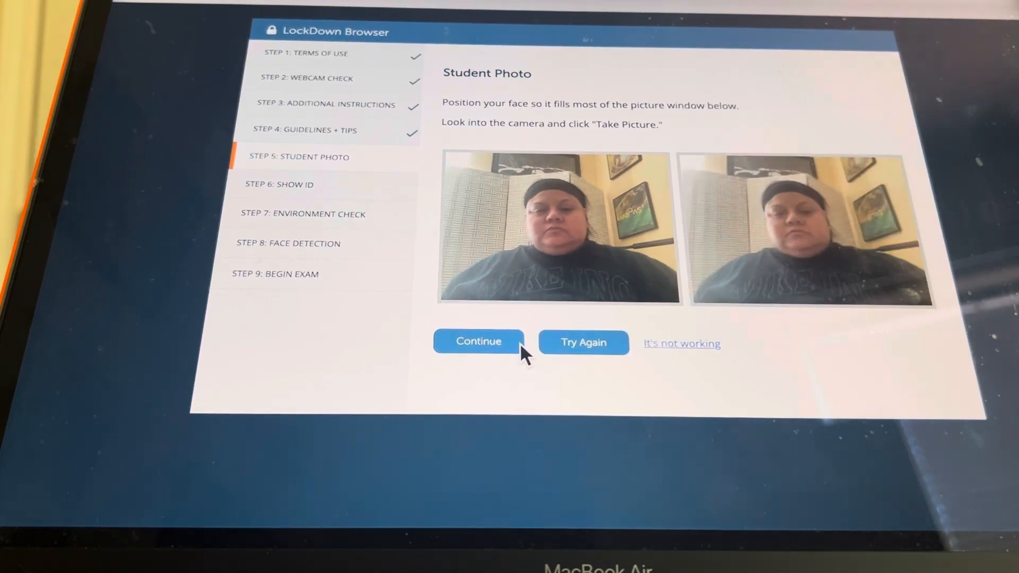
{"action": "left_click", "coordinate": [478, 341]}
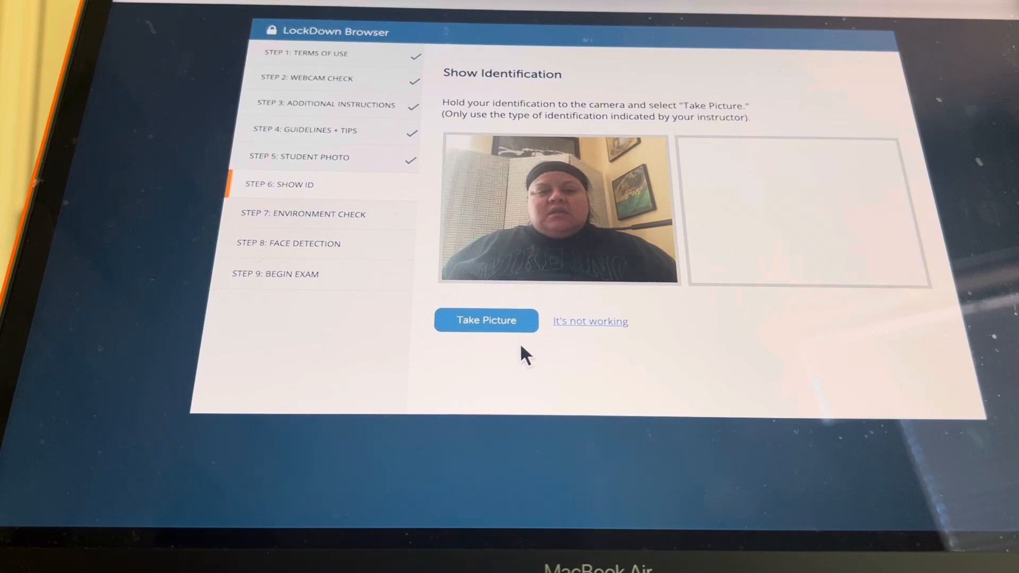
{"action": "left_click", "coordinate": [485, 321]}
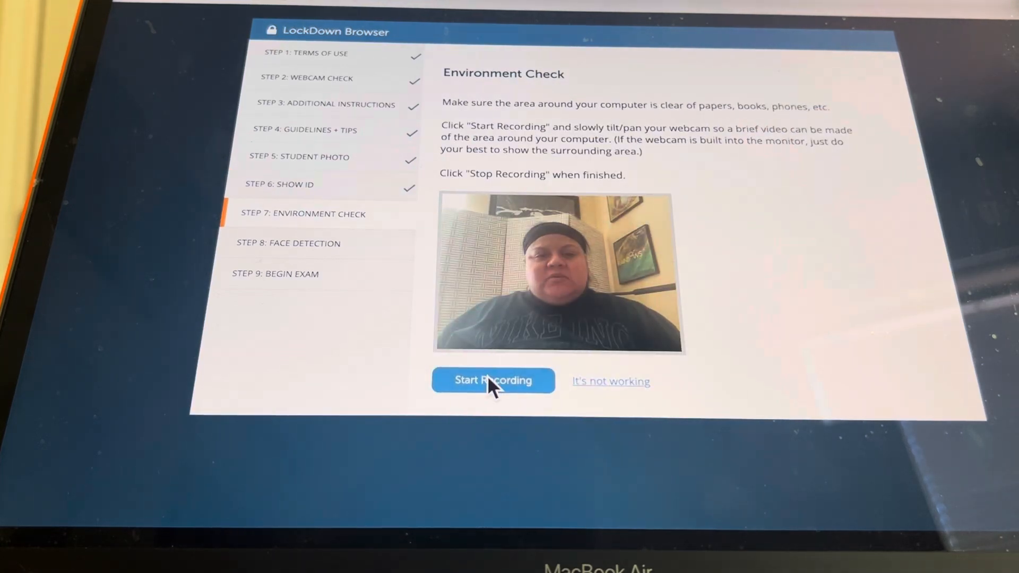
Record a video of the surrounding area and accept it for the environment check.
{"action": "left_click", "coordinate": [493, 380]}
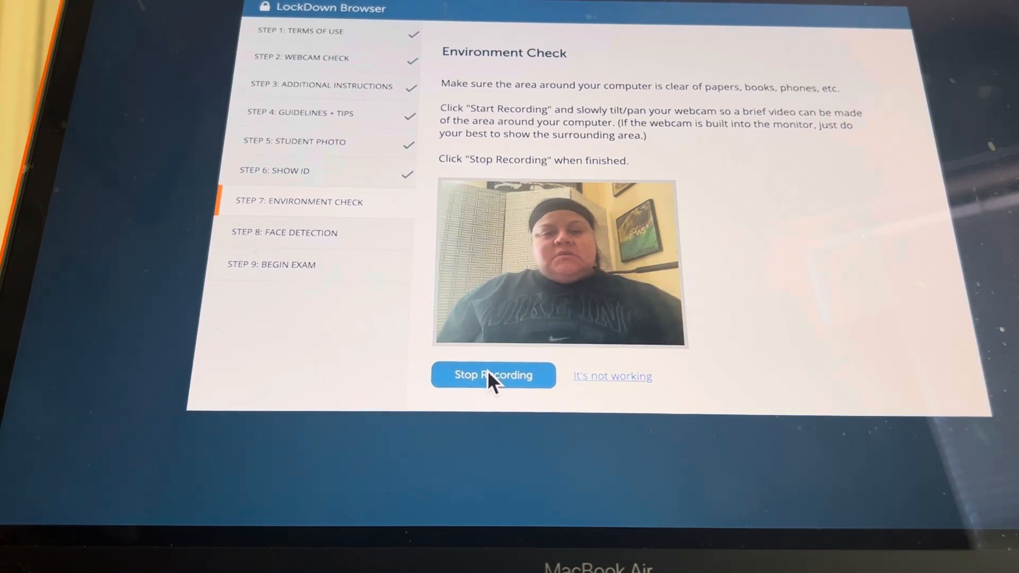
{"action": "left_click", "coordinate": [492, 375]}
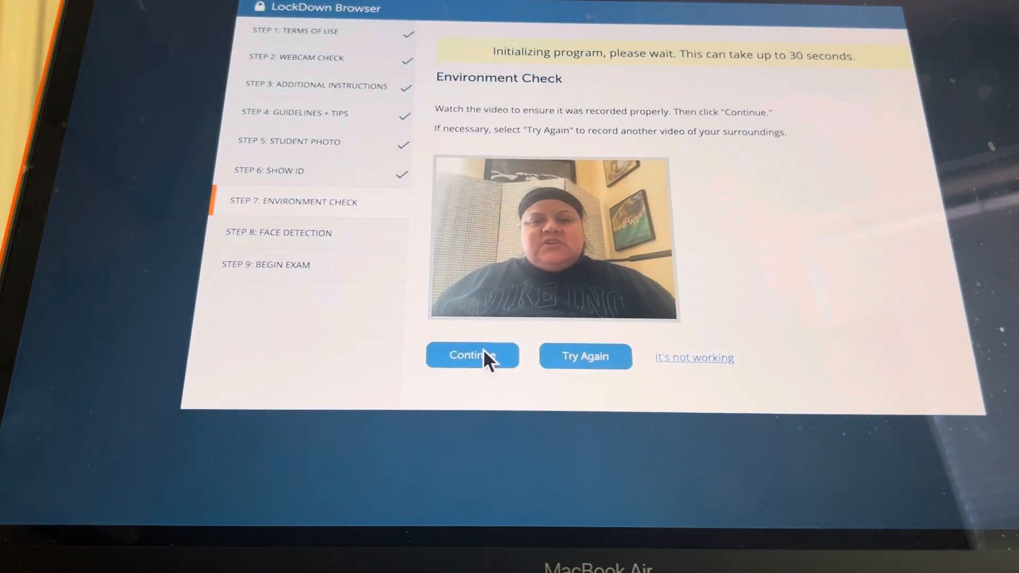
{"action": "left_click", "coordinate": [472, 356]}
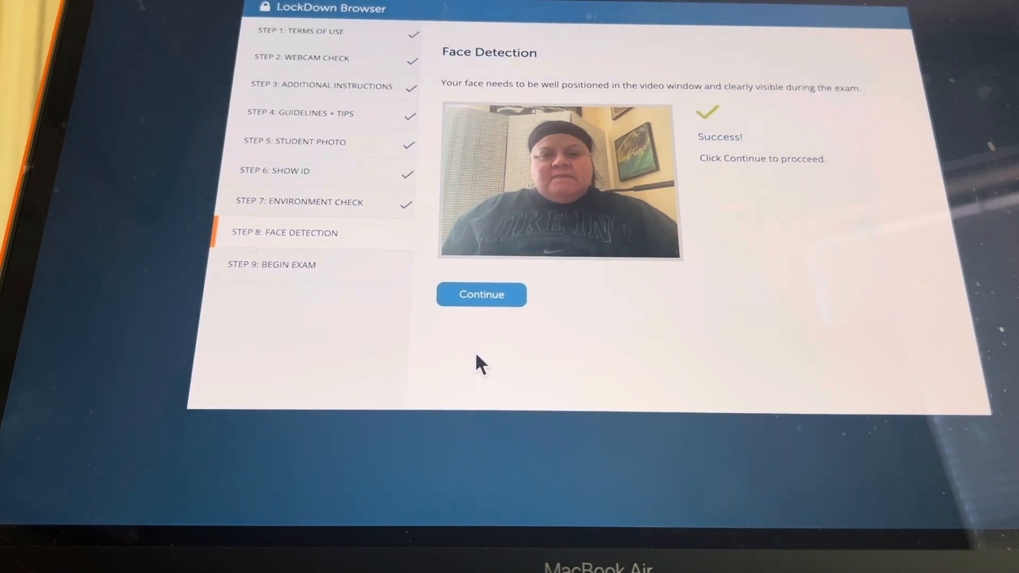
Continue past the successful face detection check and begin the exam.
{"action": "left_click", "coordinate": [480, 294]}
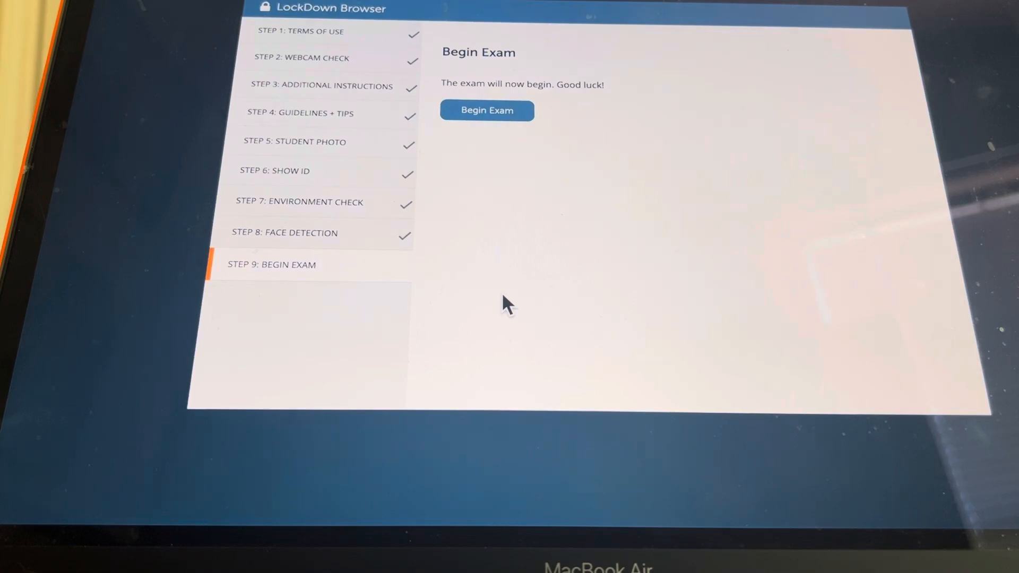
{"action": "left_click", "coordinate": [486, 110]}
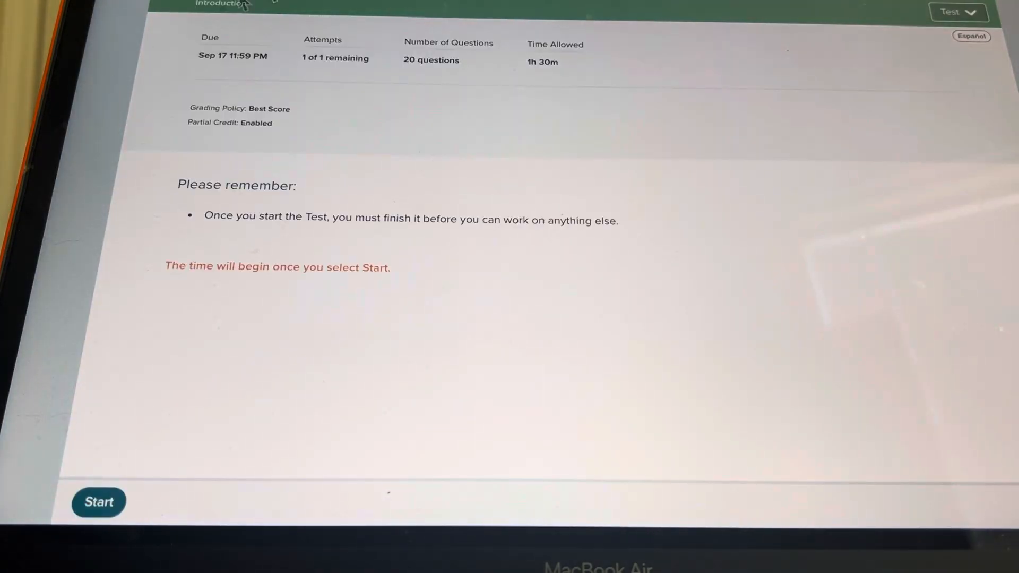
{"action": "mouse_move", "coordinate": [202, 285]}
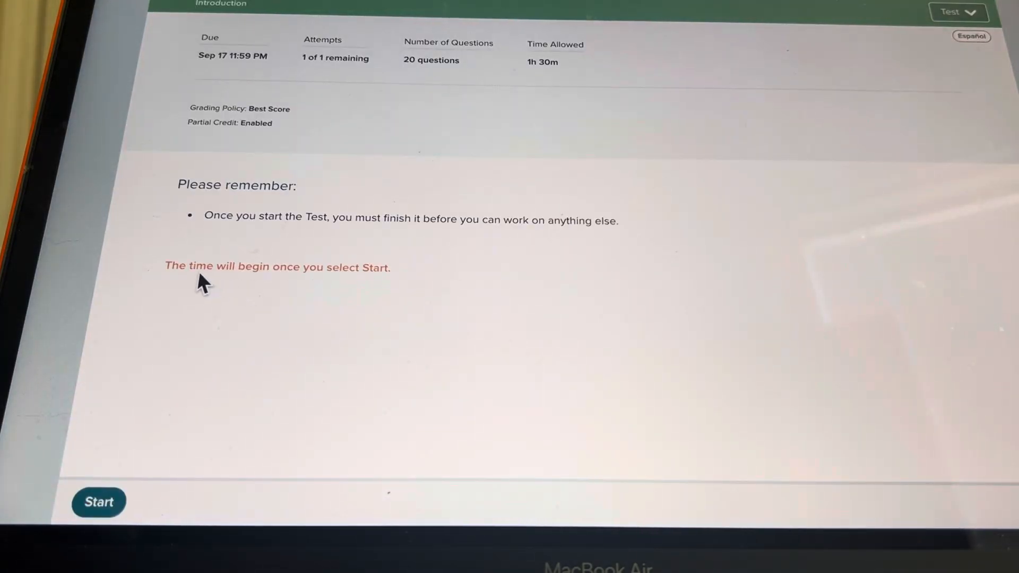
{"action": "mouse_move", "coordinate": [435, 291]}
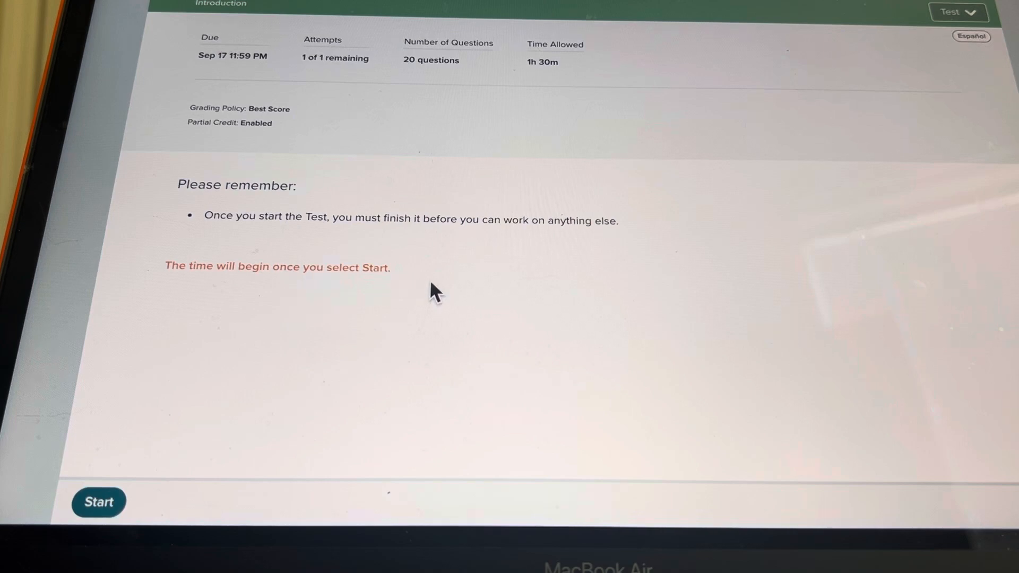
{"action": "mouse_move", "coordinate": [562, 74]}
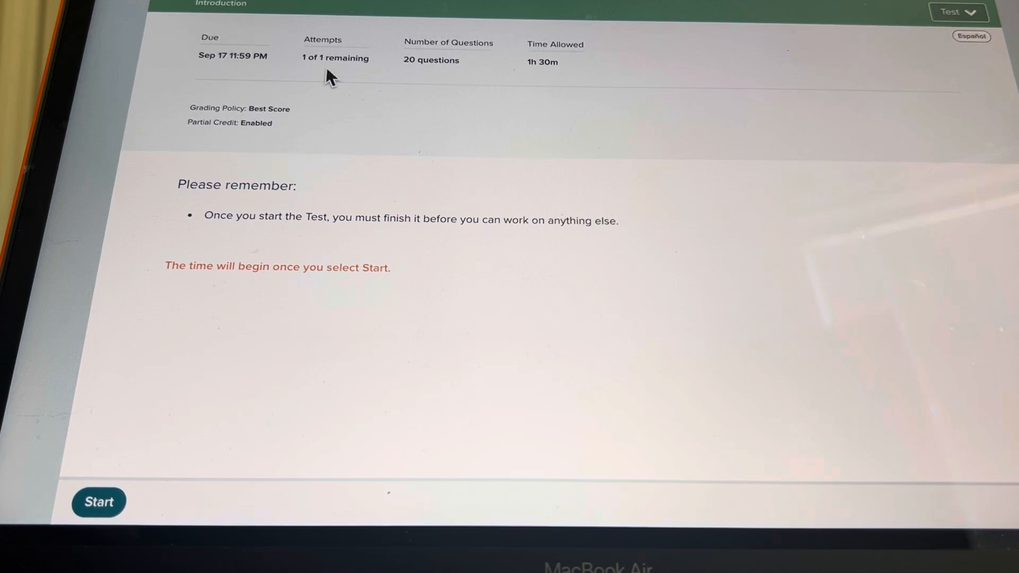
{"action": "mouse_move", "coordinate": [331, 78]}
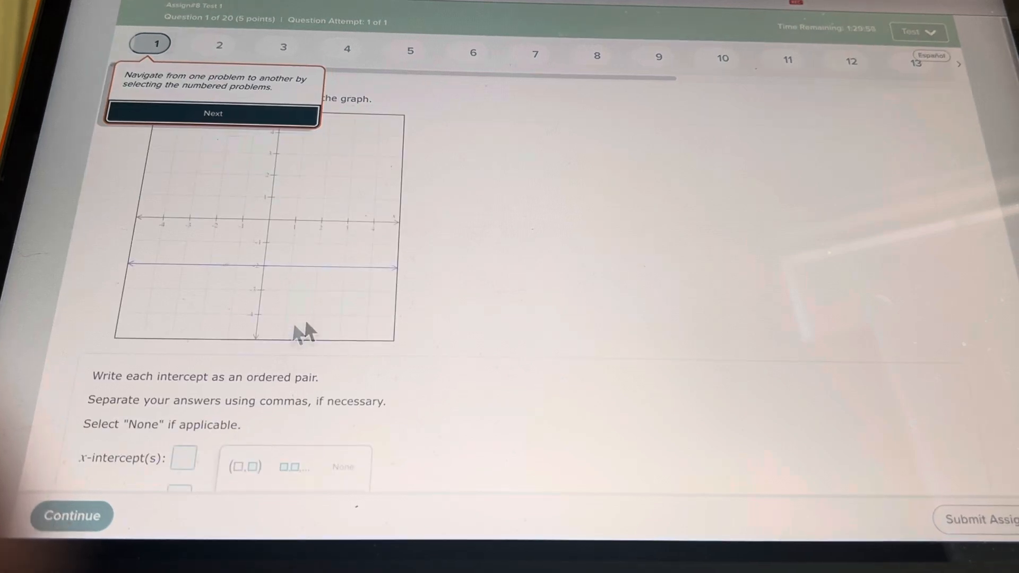
Dismiss the navigation tip, show higher question numbers, and preview questions 17 and 20.
{"action": "scroll", "scroll_direction": "down", "scroll_amount": 3}
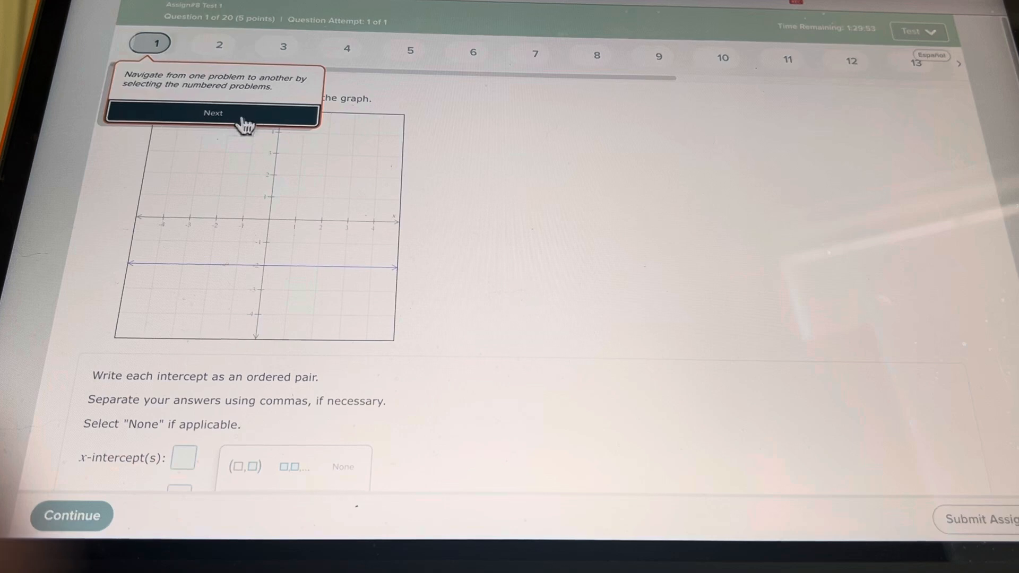
{"action": "left_click", "coordinate": [213, 112]}
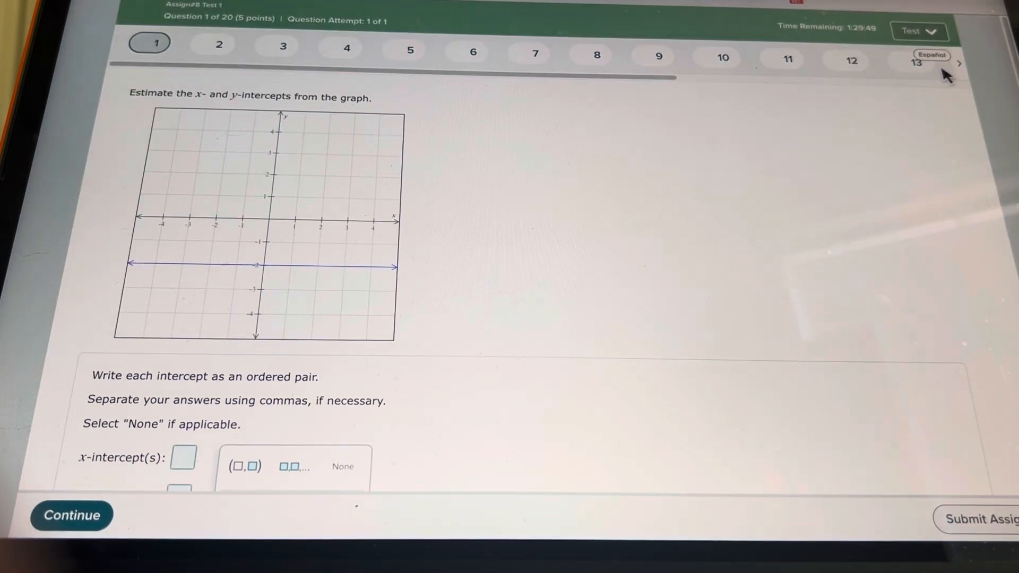
{"action": "left_click", "coordinate": [958, 63]}
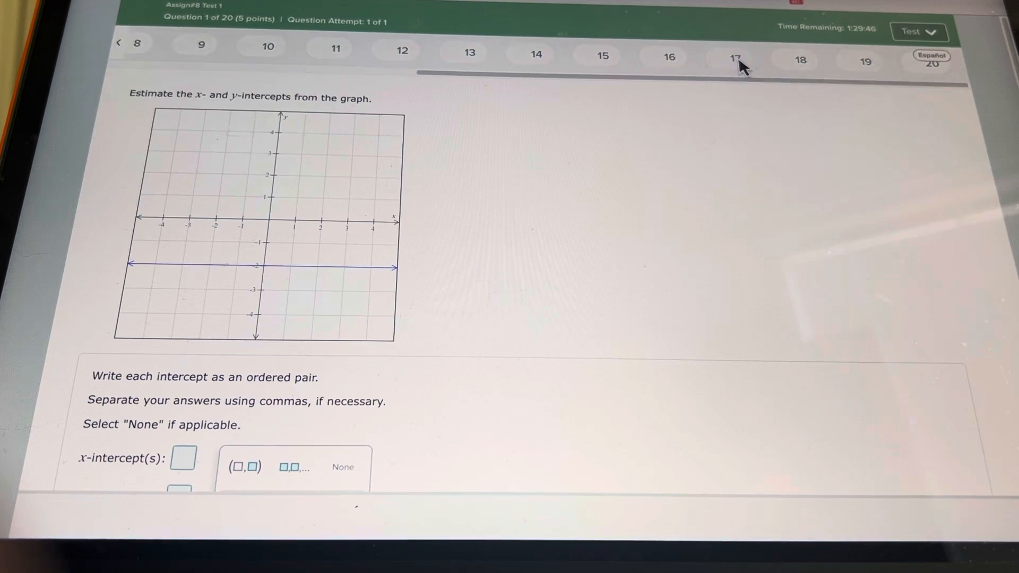
{"action": "left_click", "coordinate": [735, 59]}
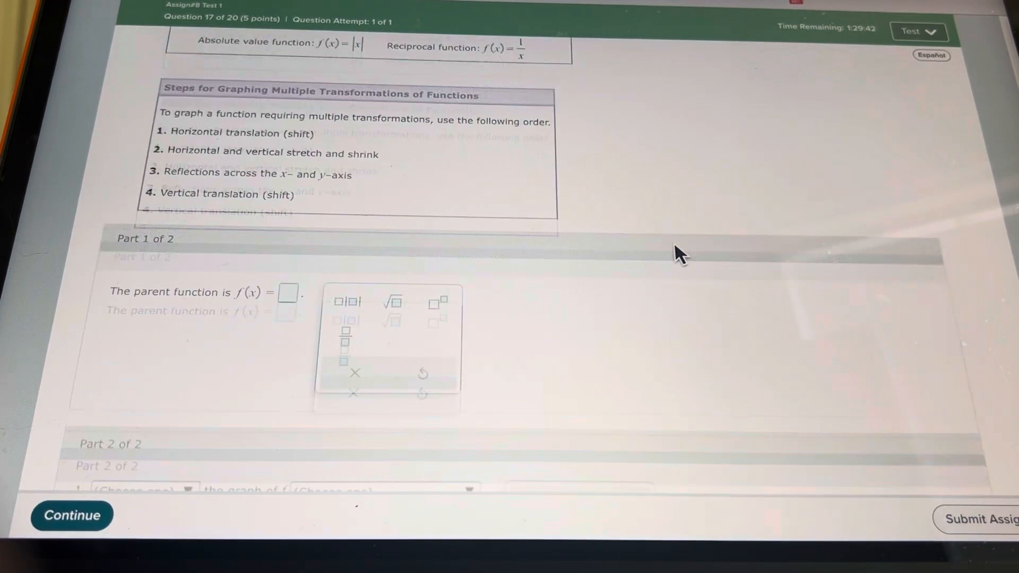
{"action": "scroll", "scroll_direction": "up", "scroll_amount": 3}
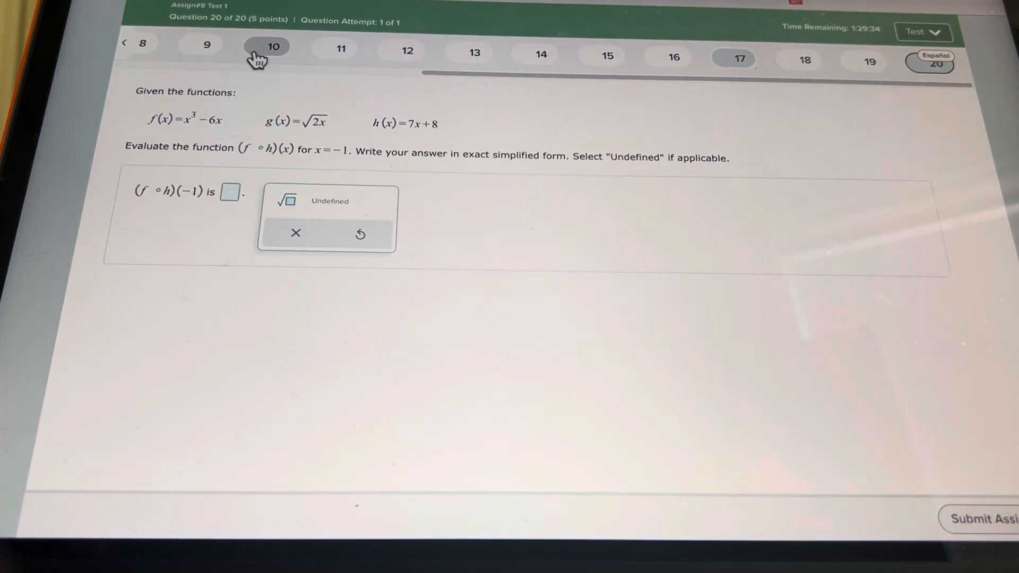
{"action": "mouse_move", "coordinate": [558, 89]}
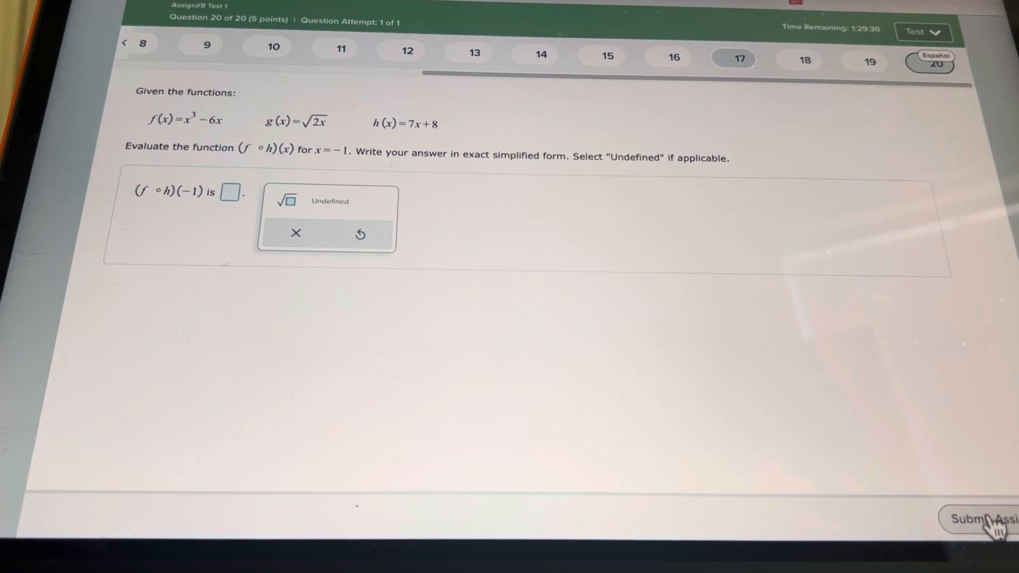
Submit Assign#8 Test 1, confirming despite 20 unanswered questions.
{"action": "left_click", "coordinate": [986, 520]}
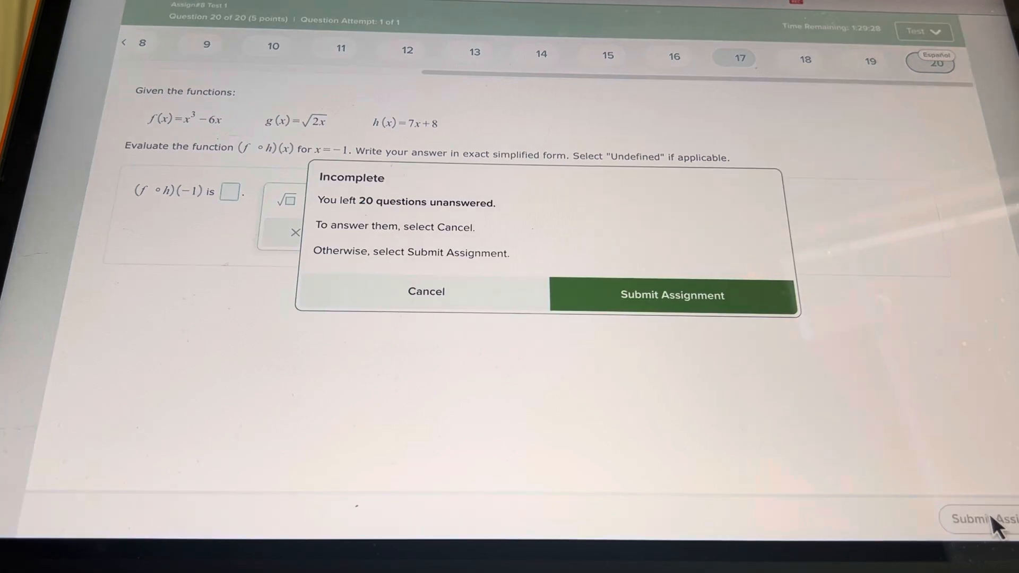
{"action": "mouse_move", "coordinate": [538, 223]}
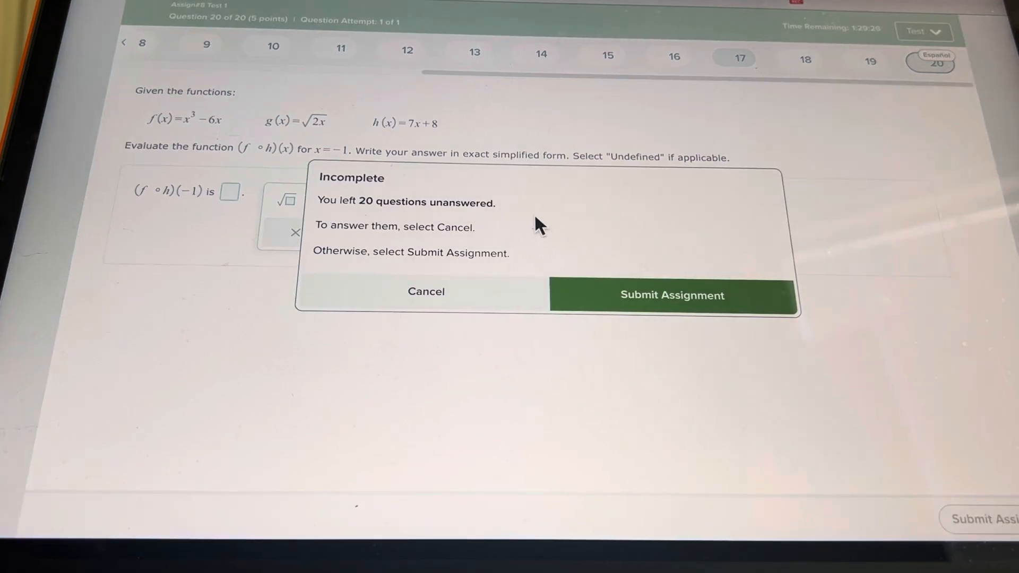
{"action": "mouse_move", "coordinate": [497, 224]}
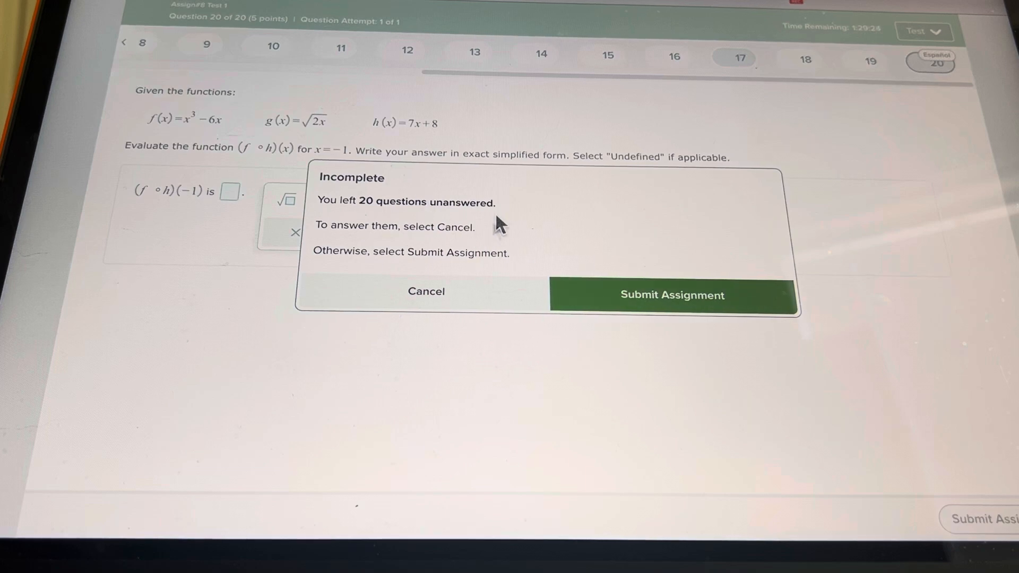
{"action": "mouse_move", "coordinate": [675, 295]}
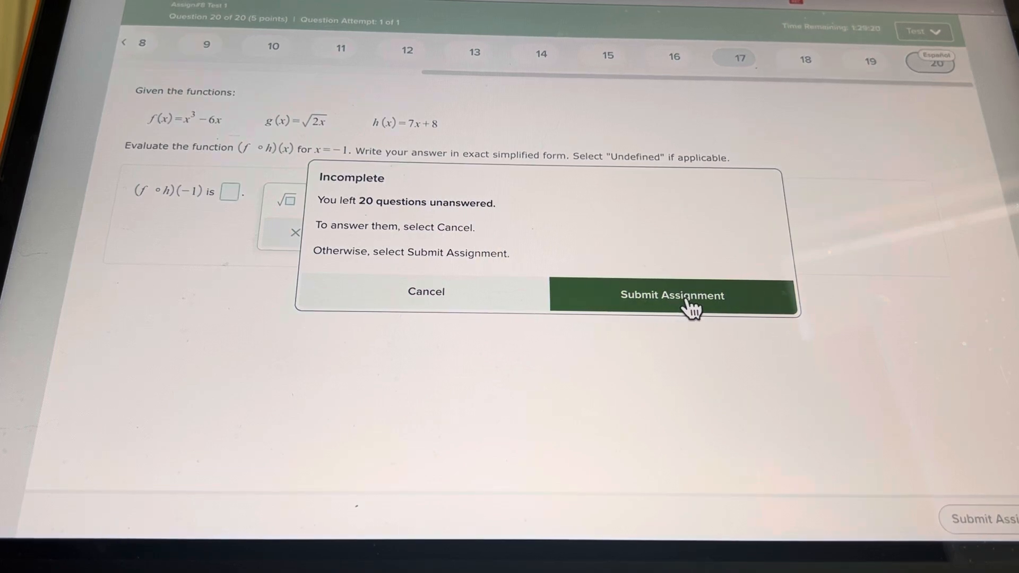
{"action": "left_click", "coordinate": [671, 295]}
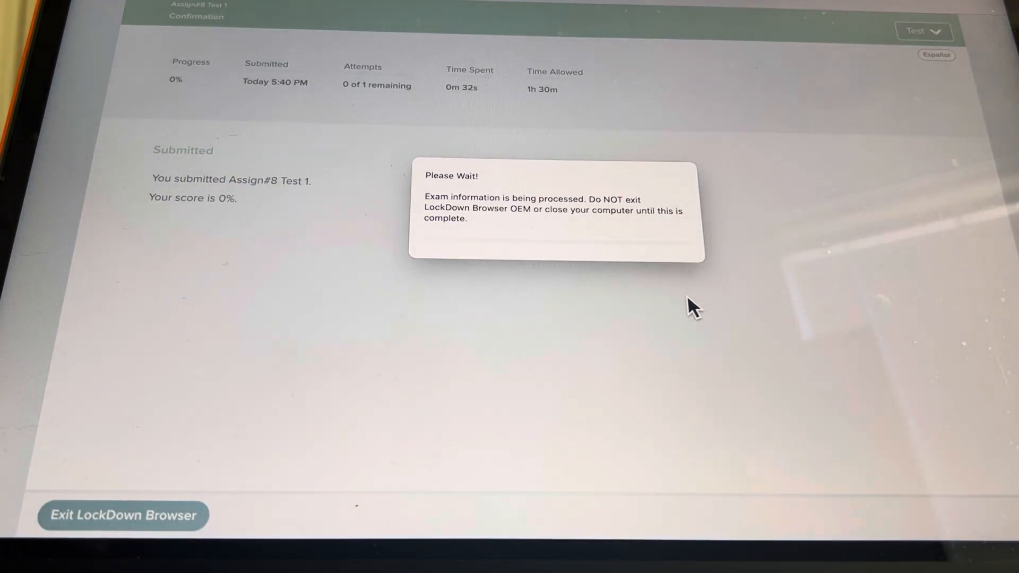
{"action": "mouse_move", "coordinate": [610, 255]}
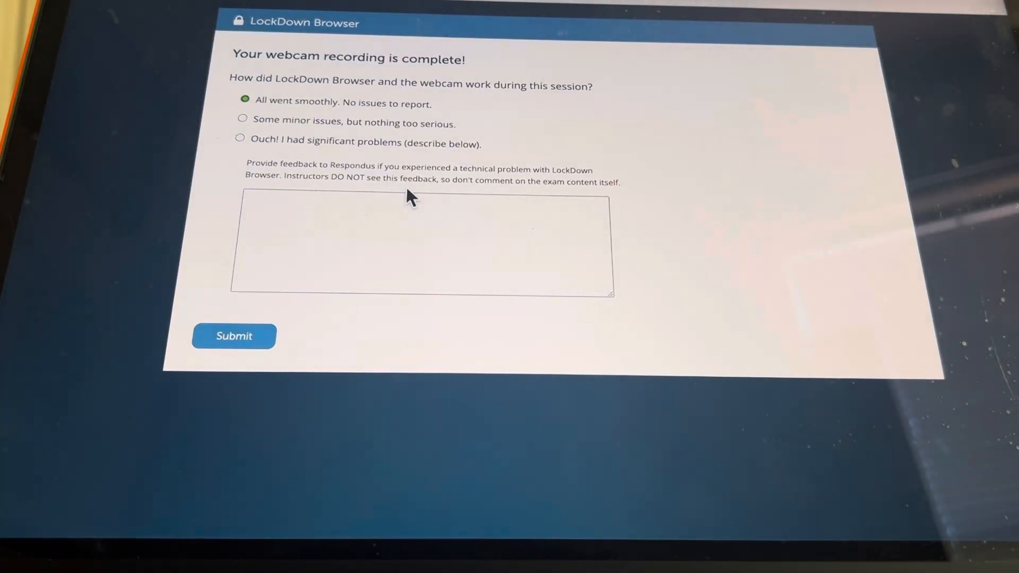
{"action": "mouse_move", "coordinate": [234, 322]}
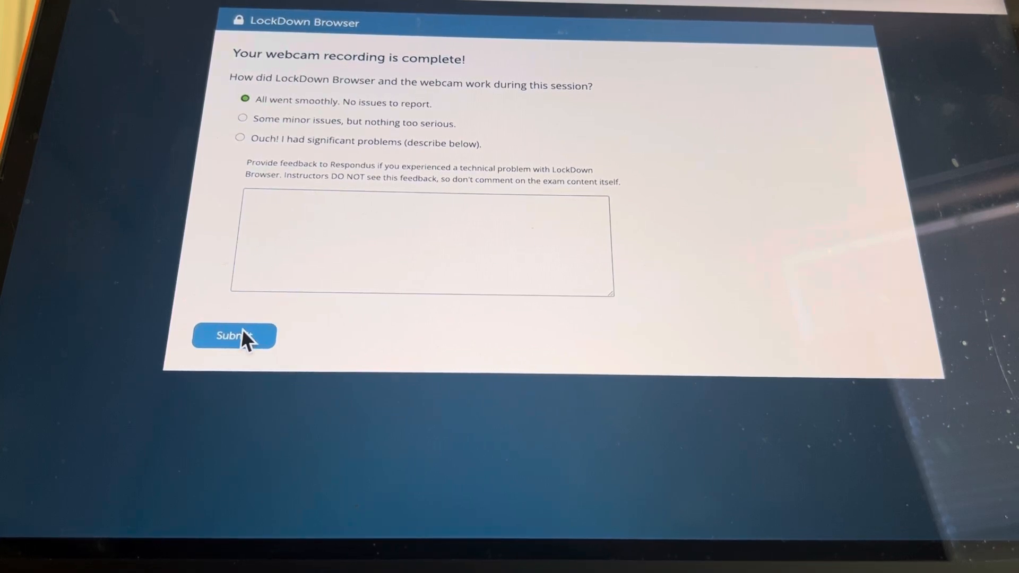
Submit the webcam feedback form with 'All went smoothly' selected.
{"action": "left_click", "coordinate": [232, 336]}
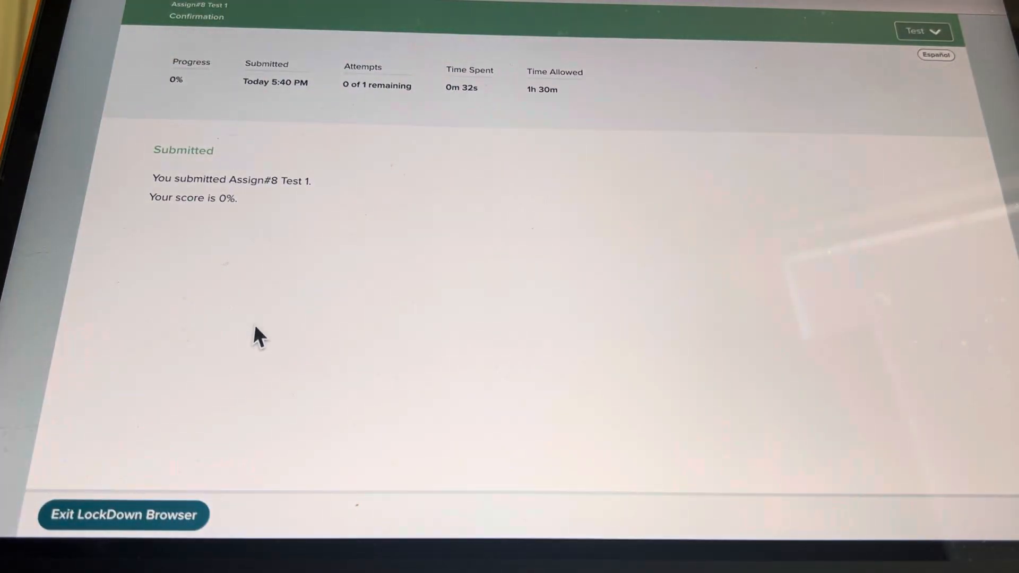